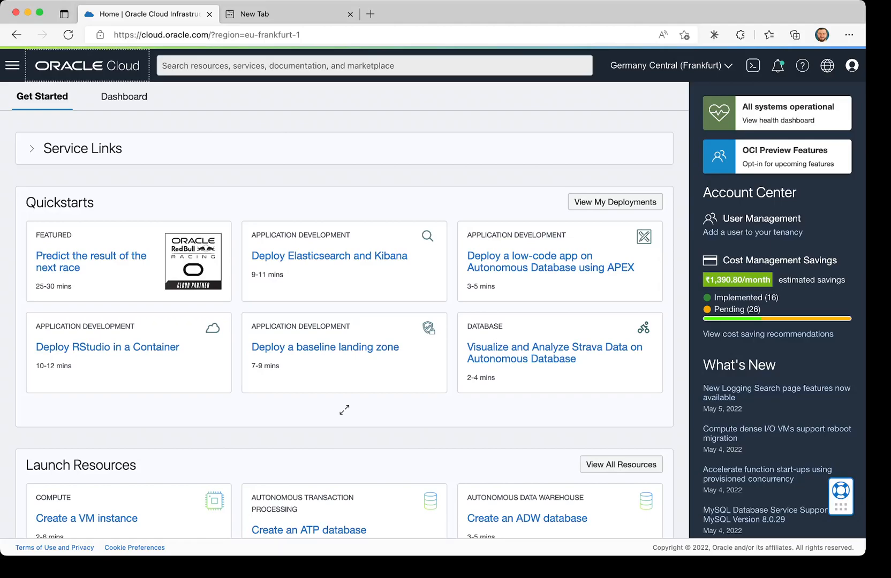
# Go to Compute > Instances from the navigation menu
pyautogui.click(12, 65)
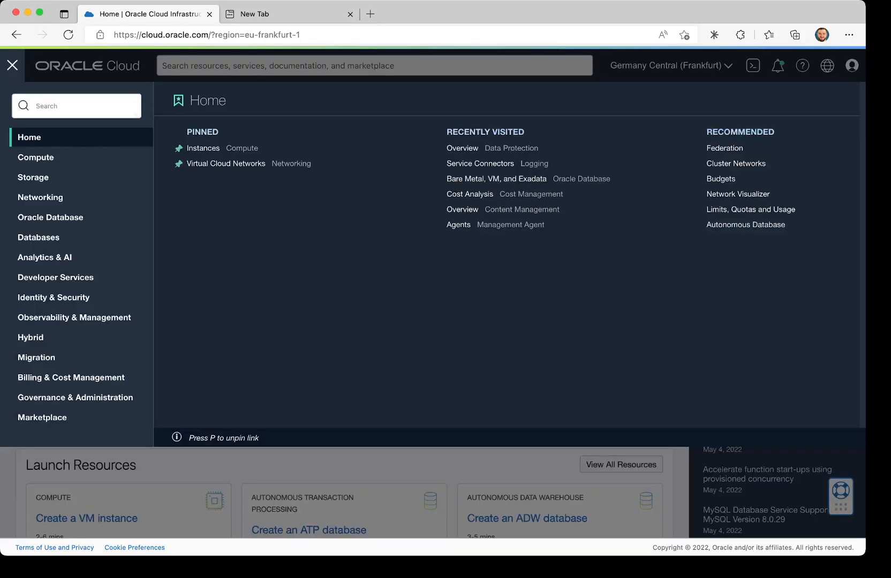
pyautogui.click(36, 158)
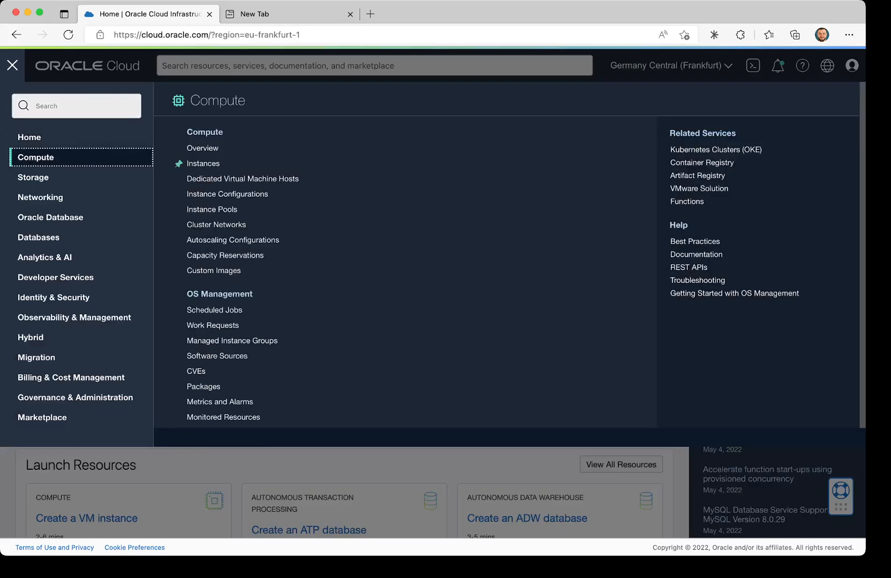
pyautogui.click(203, 164)
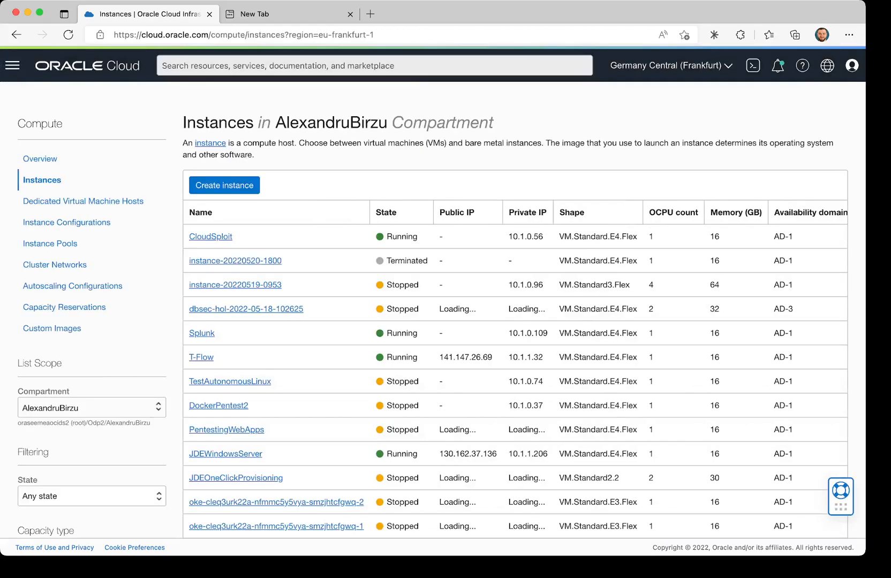
# Create a new instance and name it 'WazuhServer'
pyautogui.click(223, 185)
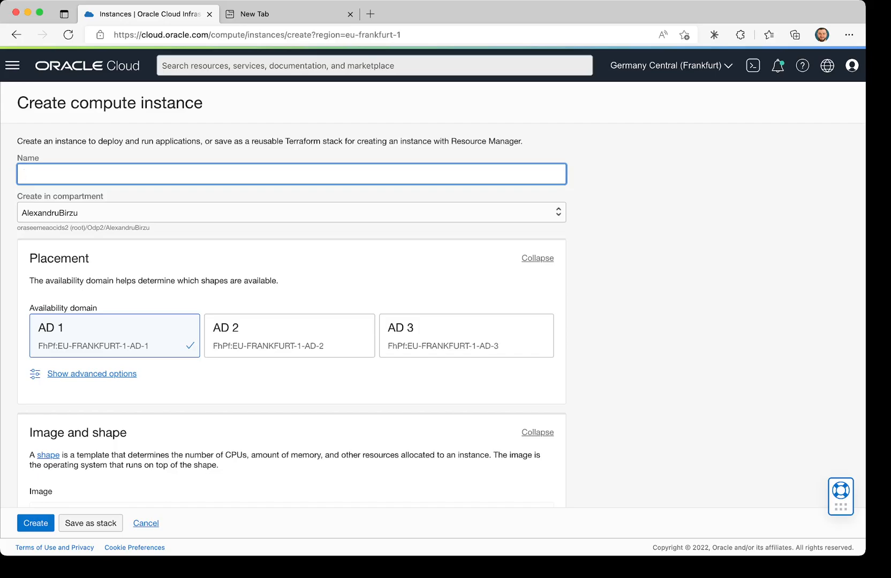
pyautogui.write('Waz')
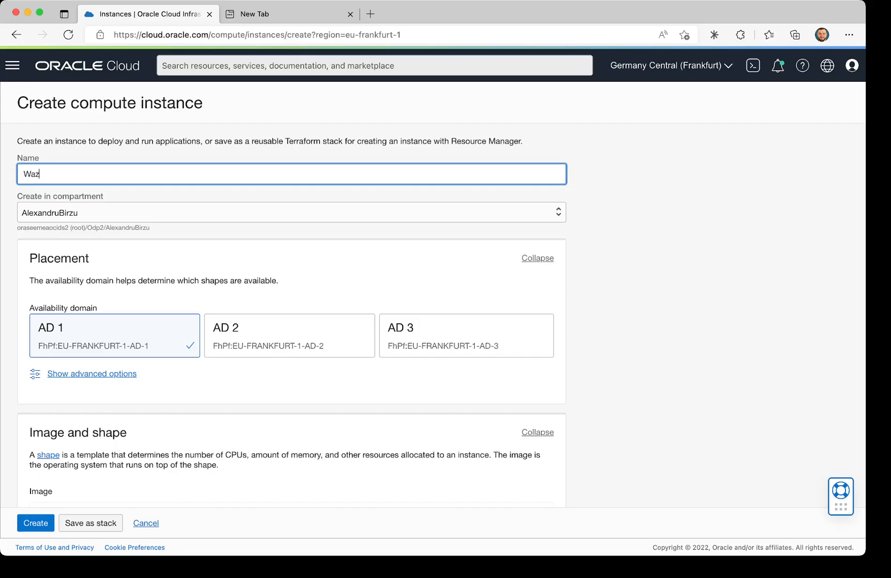
pyautogui.write('uhSer')
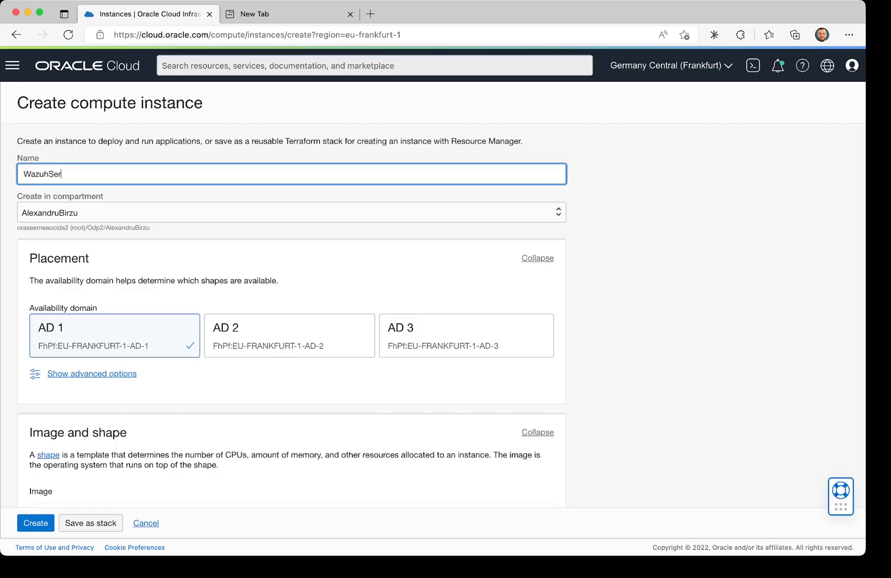
pyautogui.write('ver')
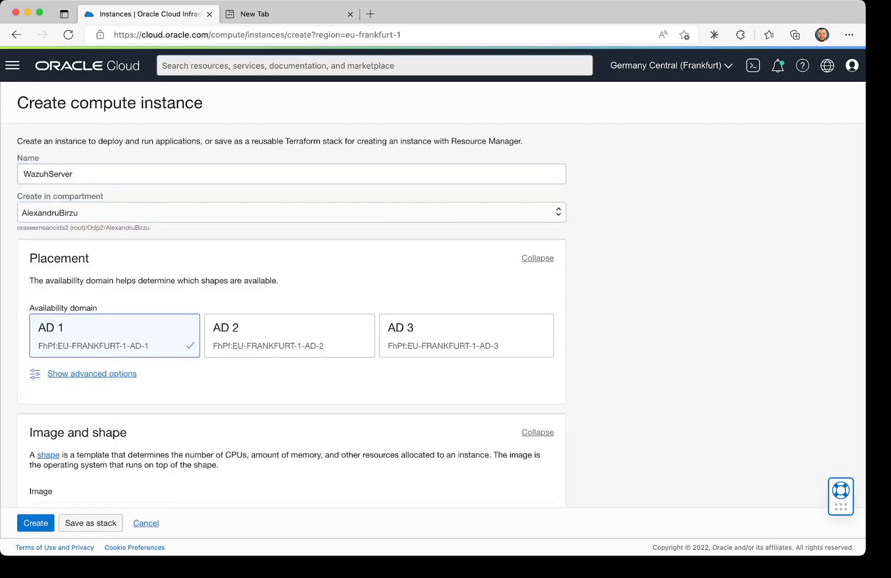
# Try AD 3, then settle on availability domain AD 1 for placement
pyautogui.scroll(-3)
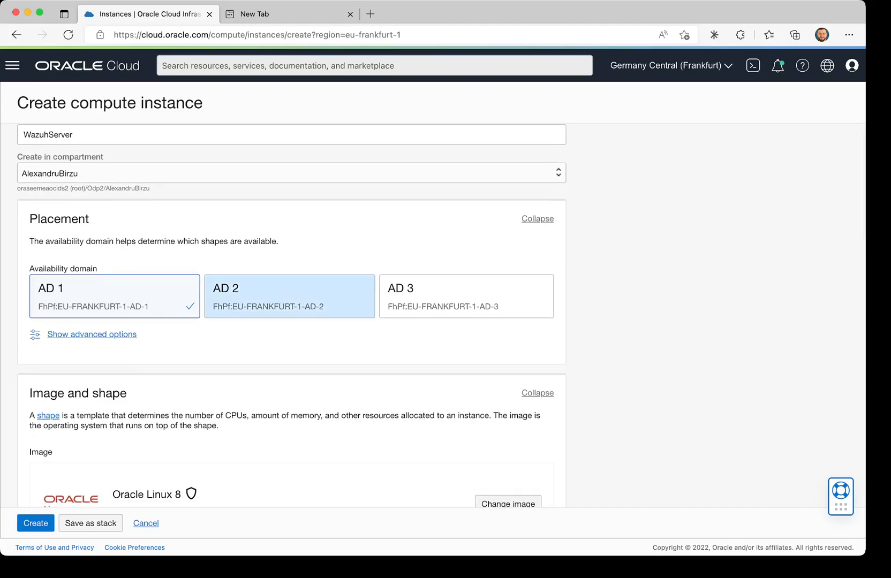
pyautogui.click(465, 294)
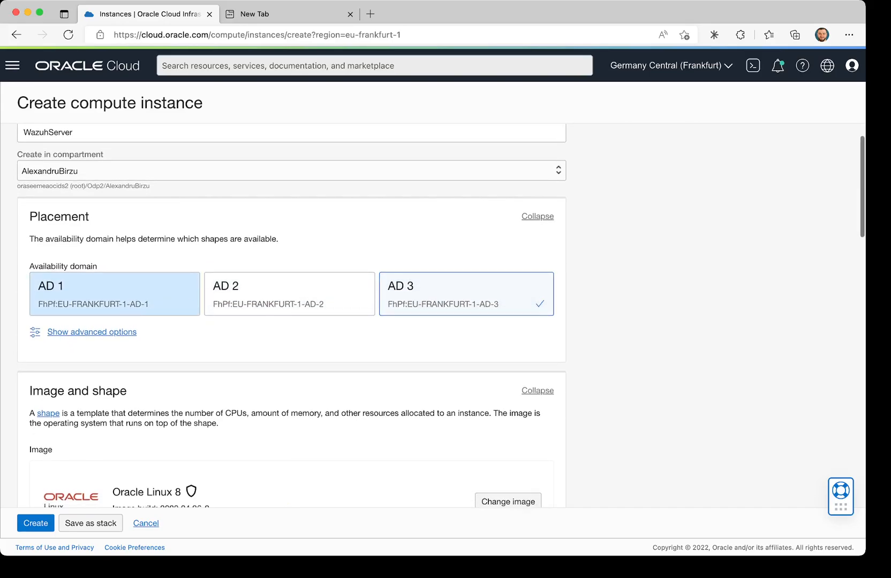
pyautogui.click(92, 331)
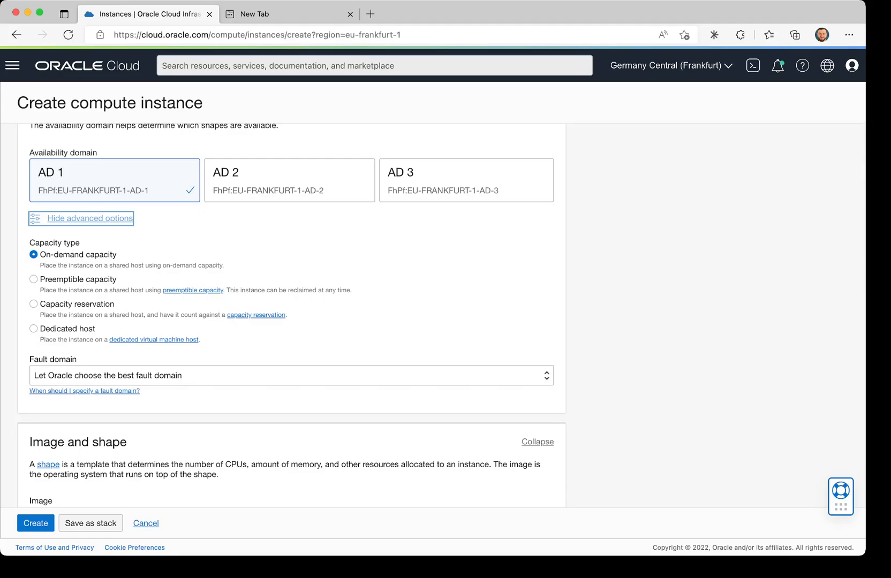
pyautogui.scroll(-3)
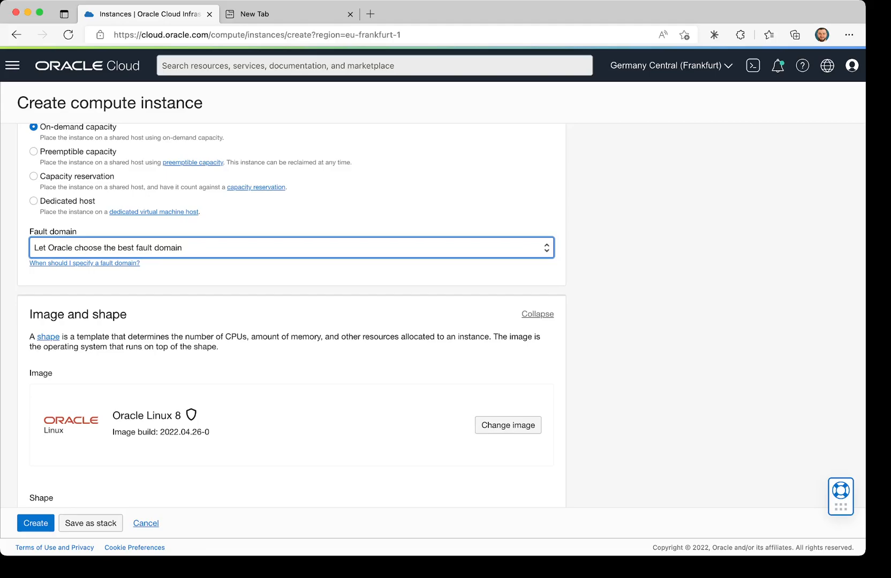
# Scroll to Image and shape and open the image browser
pyautogui.scroll(-3)
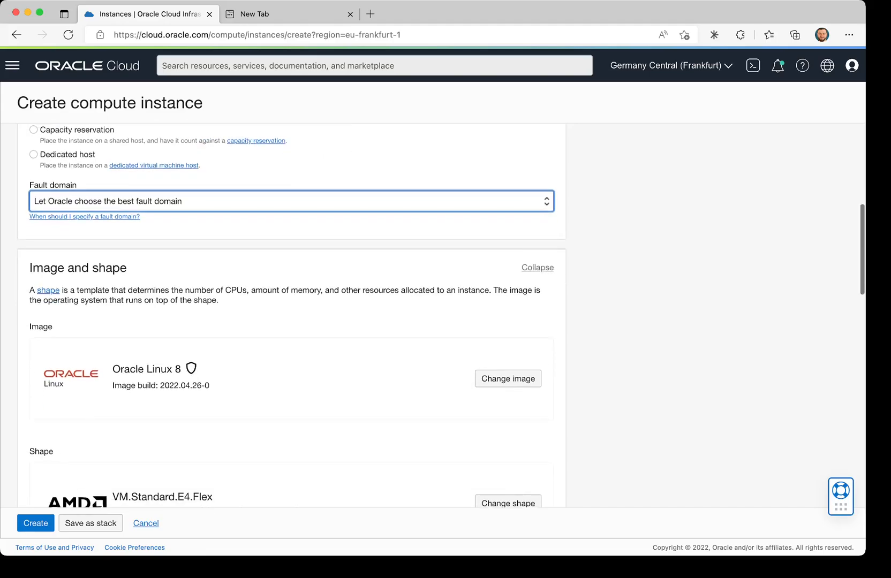
pyautogui.scroll(-3)
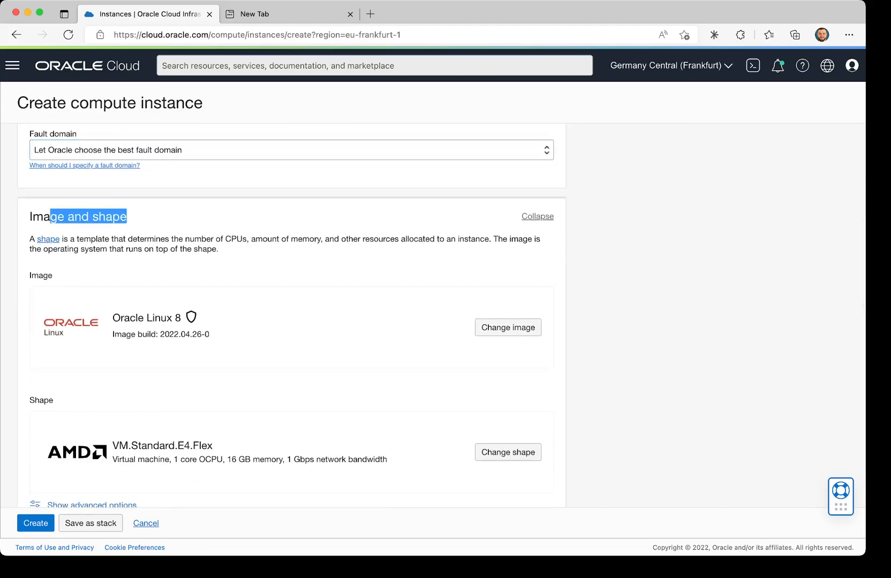
pyautogui.scroll(-3)
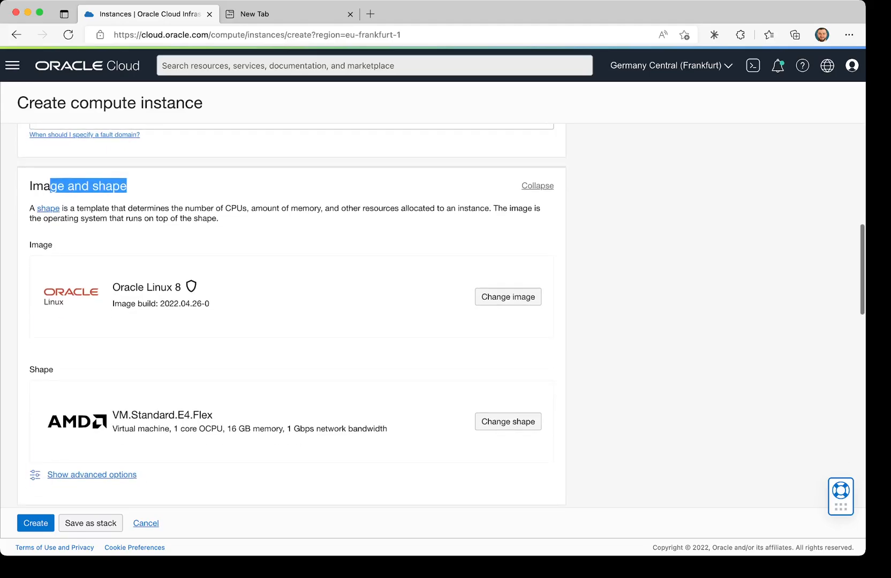
pyautogui.moveTo(193, 287)
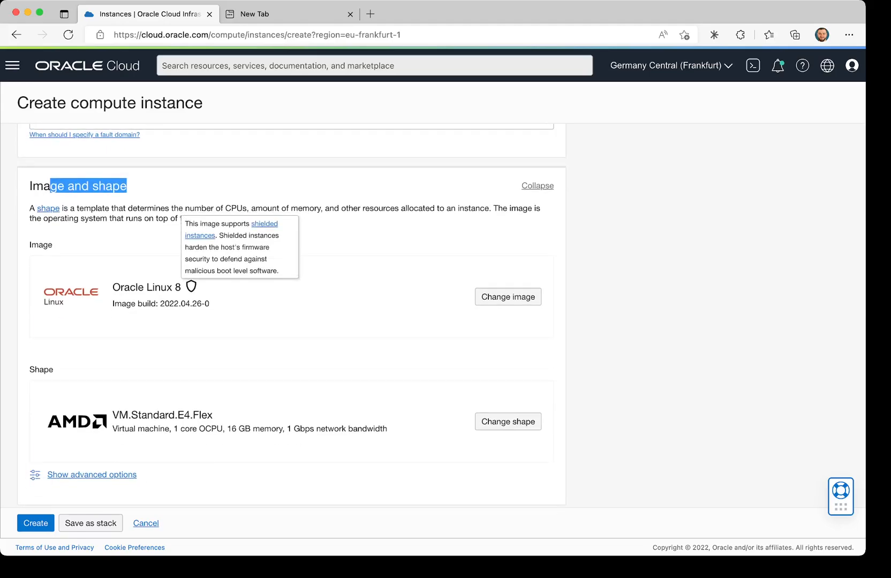
pyautogui.click(507, 296)
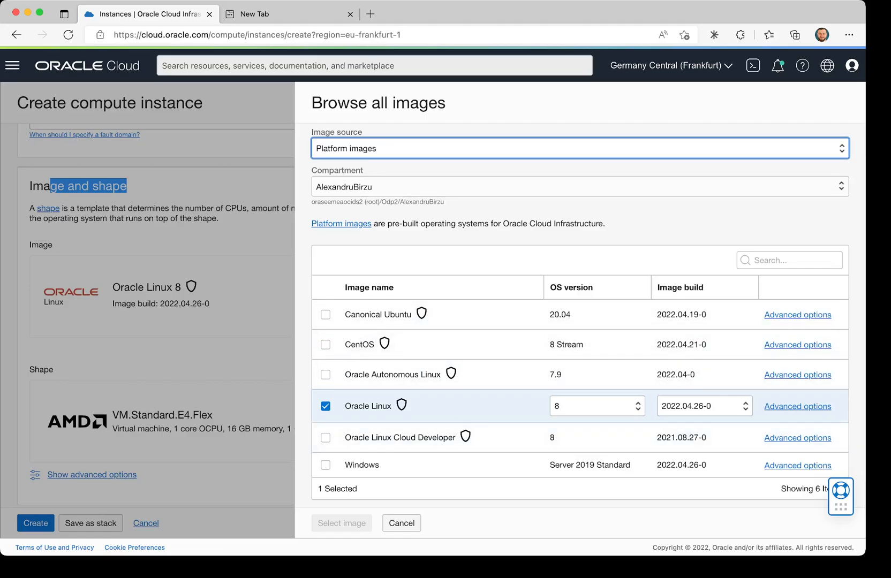
# Select the Oracle Linux 8 image, build 2022.04.26-0
pyautogui.click(591, 406)
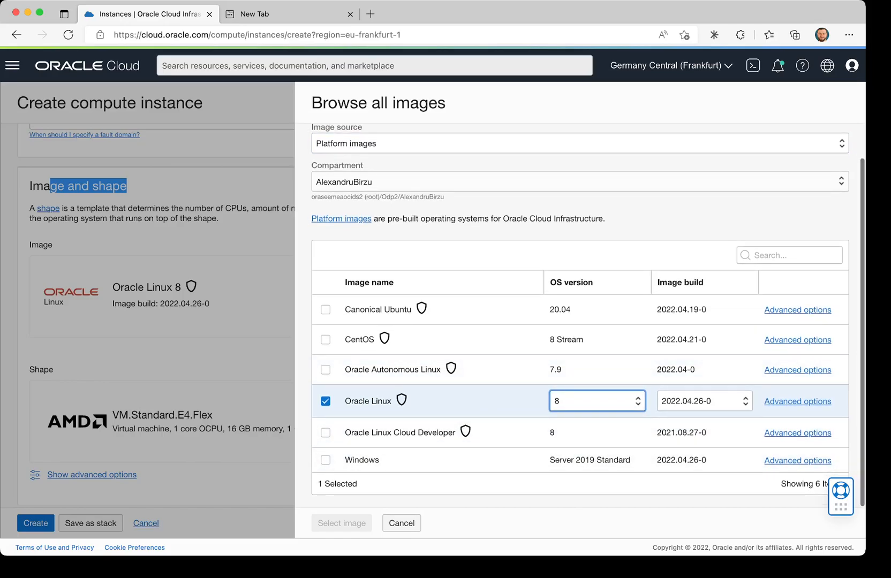
pyautogui.click(703, 400)
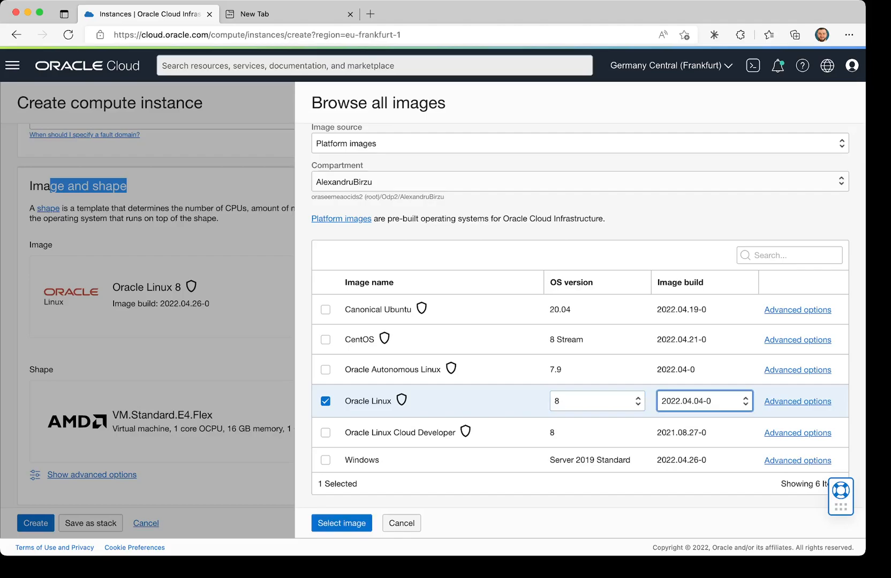
pyautogui.click(703, 400)
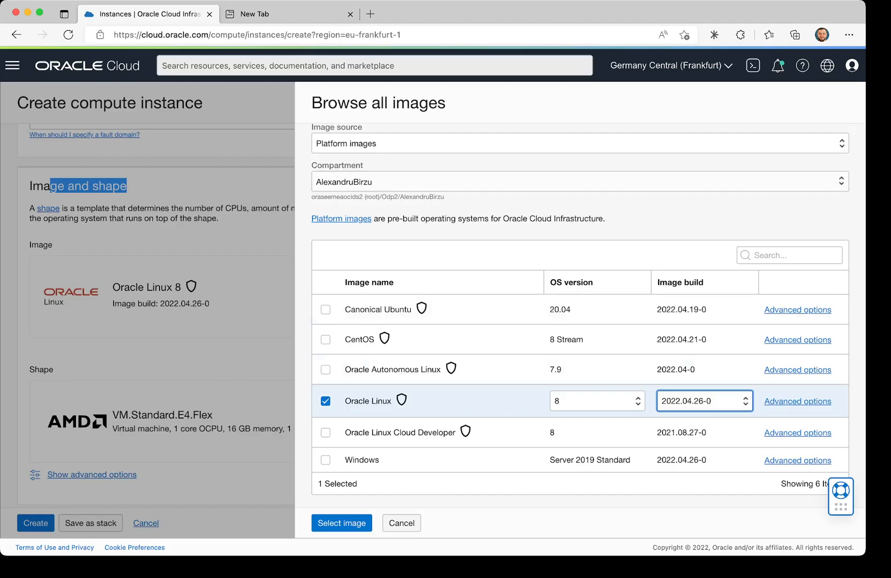
pyautogui.click(341, 523)
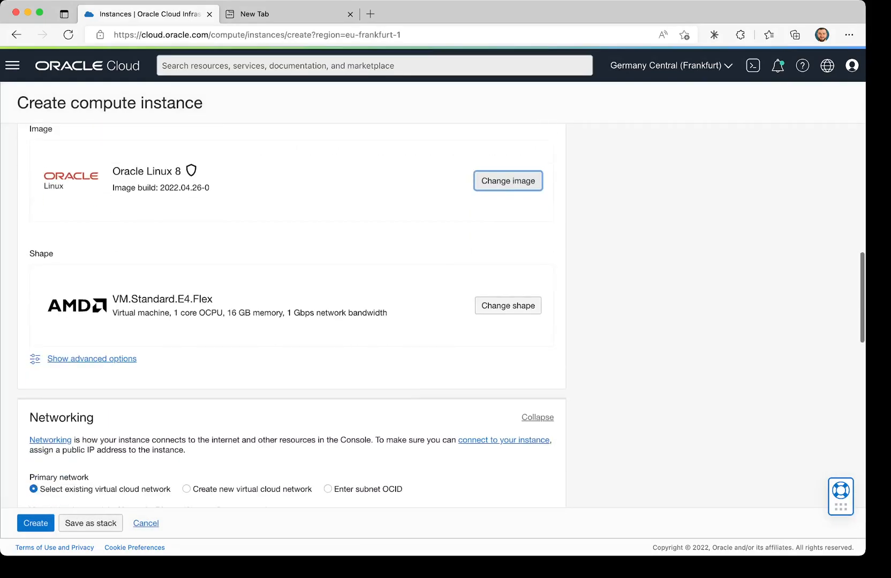
# Use PrivateSubnet with no public IPv4 address, scrolling to Add SSH keys
pyautogui.scroll(-3)
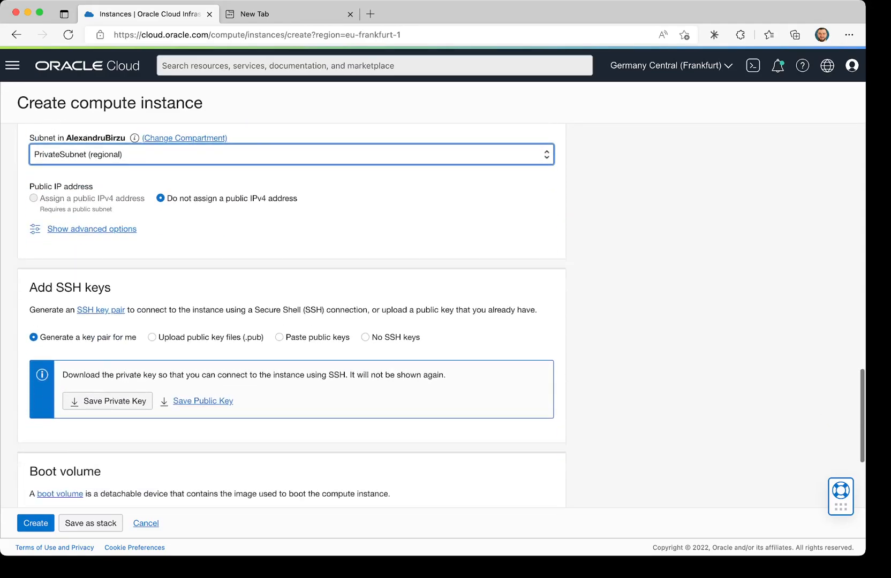
pyautogui.scroll(-3)
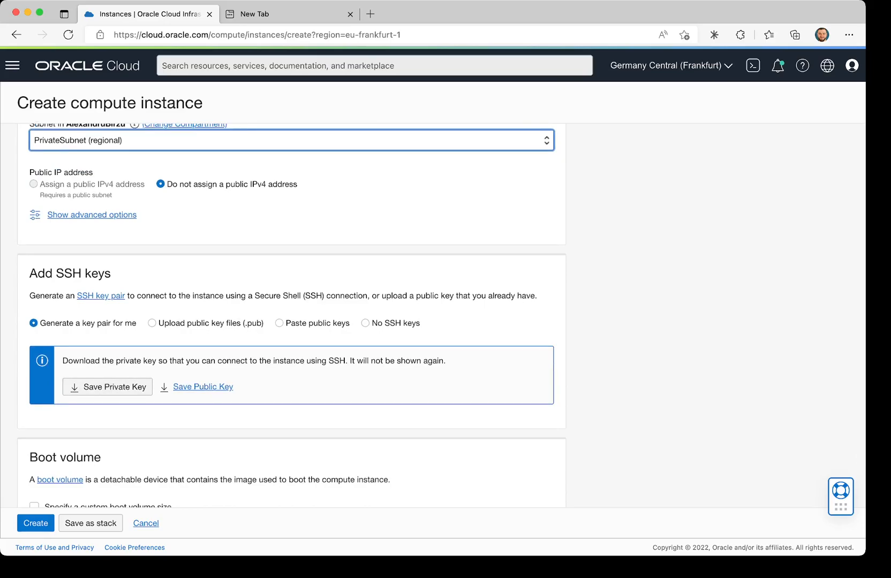
# Upload id_rsa.pub as the SSH public key file
pyautogui.click(151, 322)
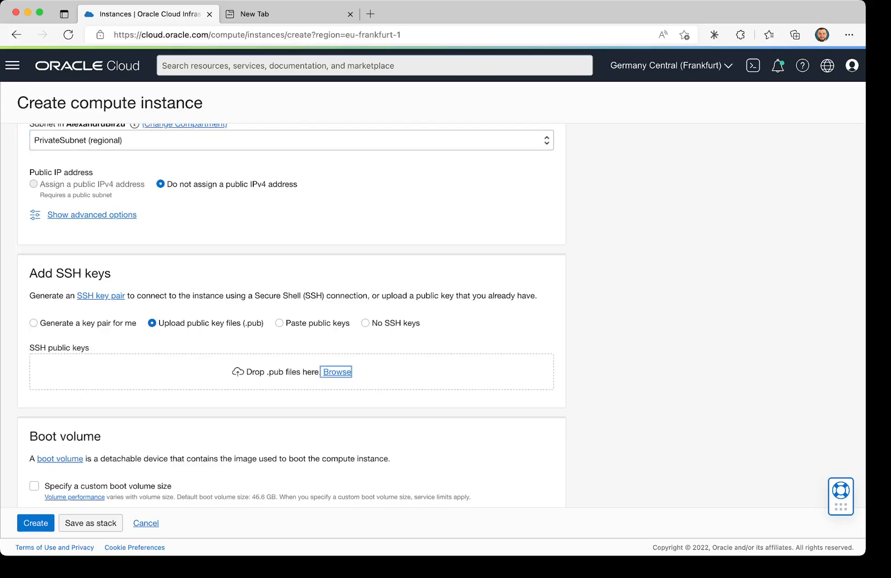
pyautogui.click(336, 371)
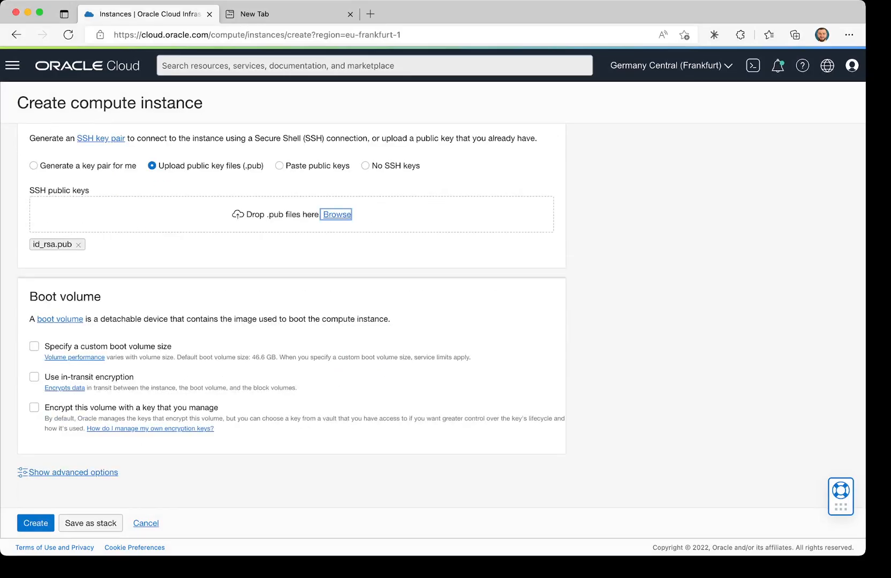
# Set a custom boot volume size of 80 GB
pyautogui.click(34, 346)
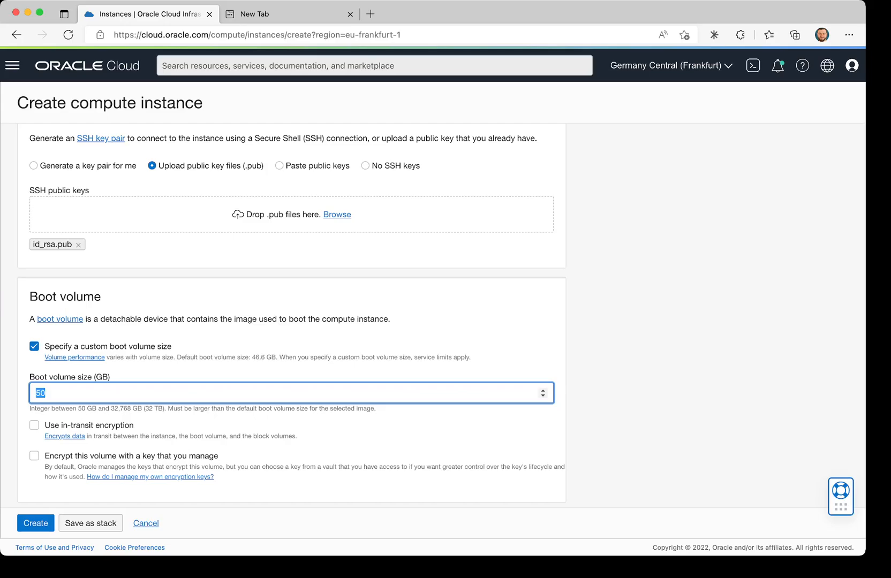
pyautogui.write('80')
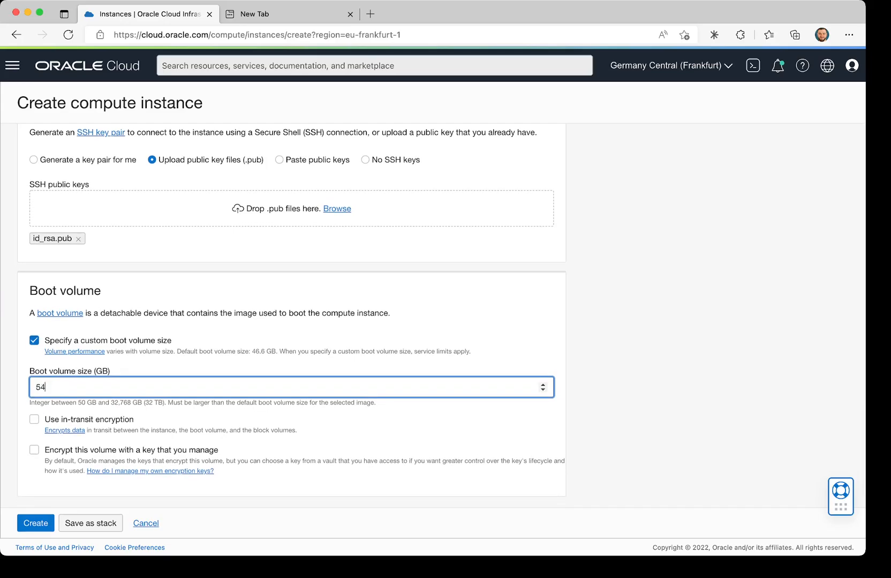
pyautogui.scroll(-3)
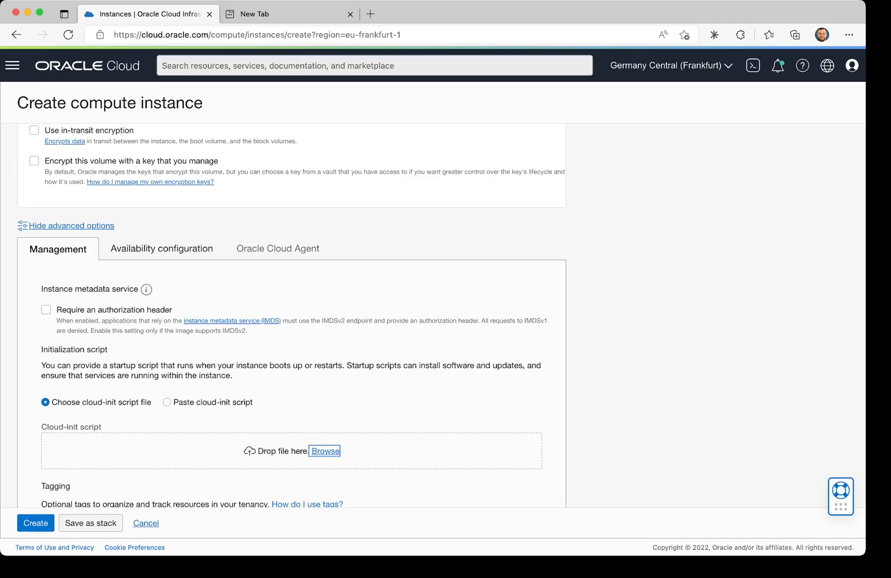
# Enable the Bastion plugin under Oracle Cloud Agent
pyautogui.click(277, 248)
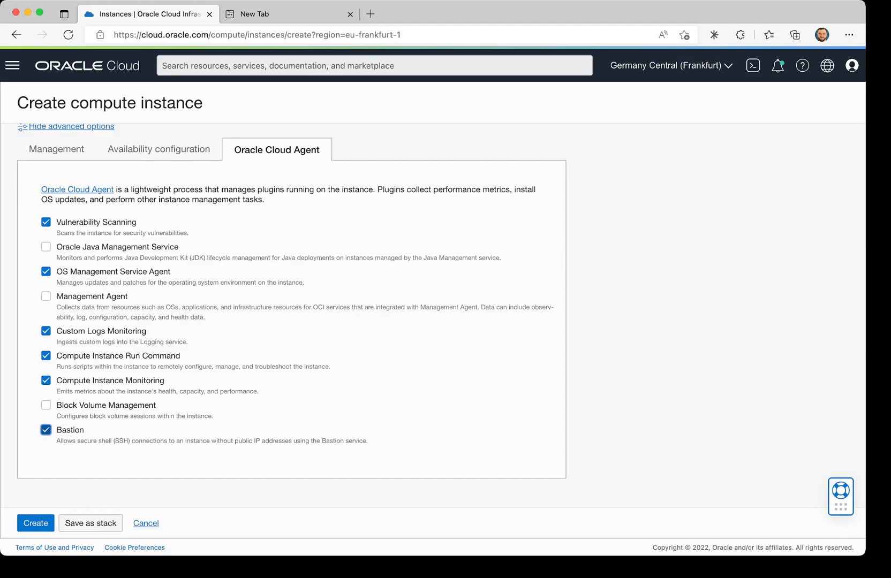
pyautogui.click(36, 523)
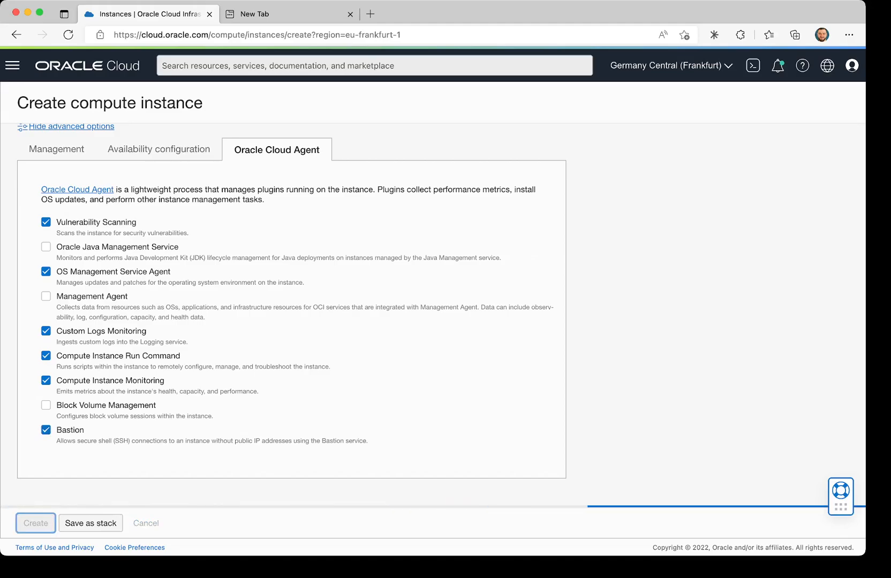
# Create the WazuhServer instance and review its provisioning details
pyautogui.click(35, 523)
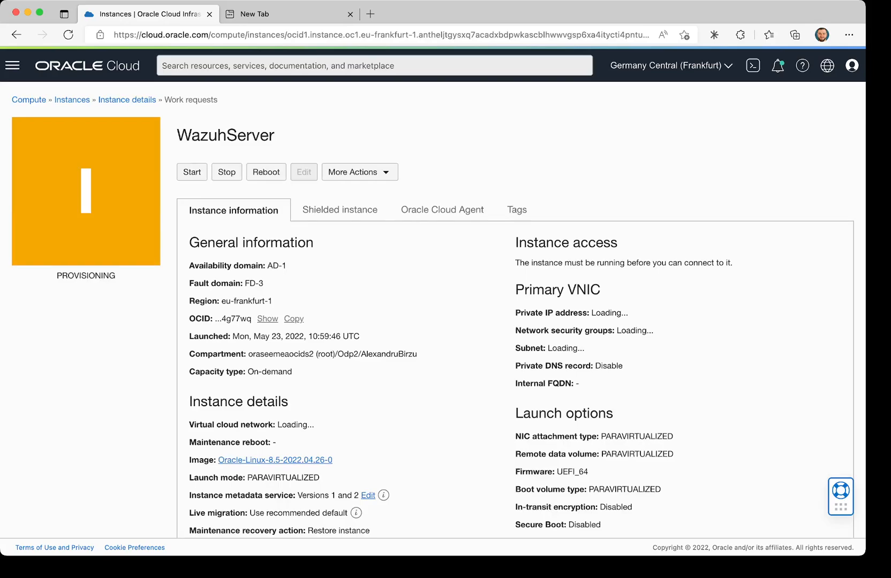
pyautogui.doubleClick(85, 276)
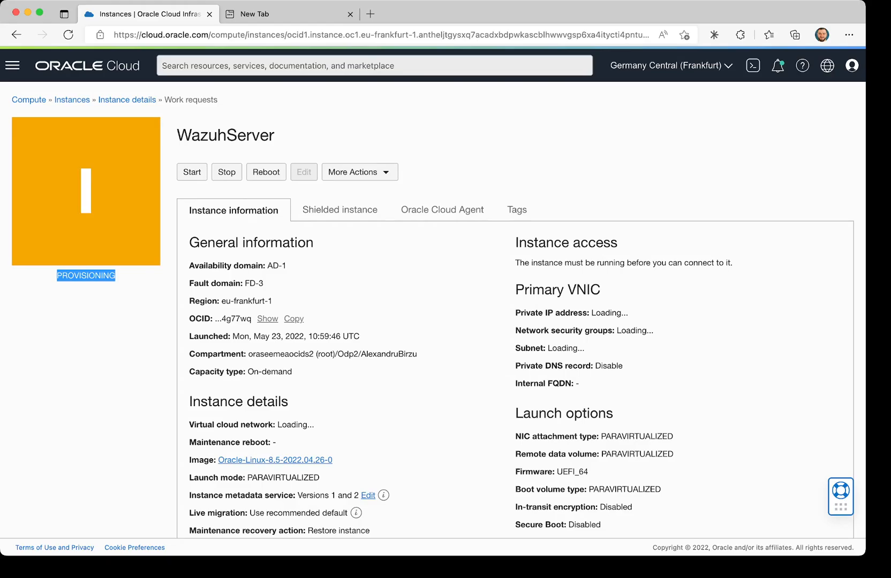
pyautogui.scroll(-3)
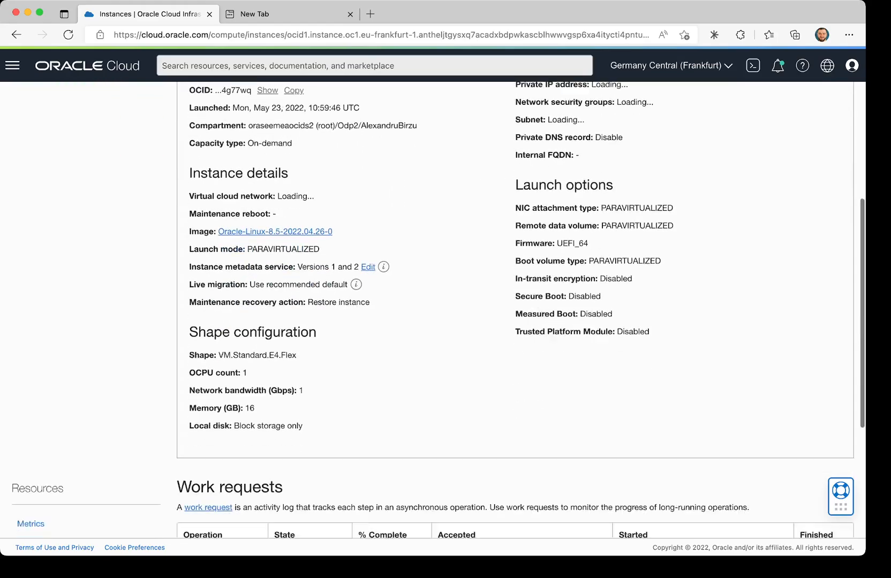
# Check Work requests and Run command for WazuhServer, then return to its instance information
pyautogui.scroll(-3)
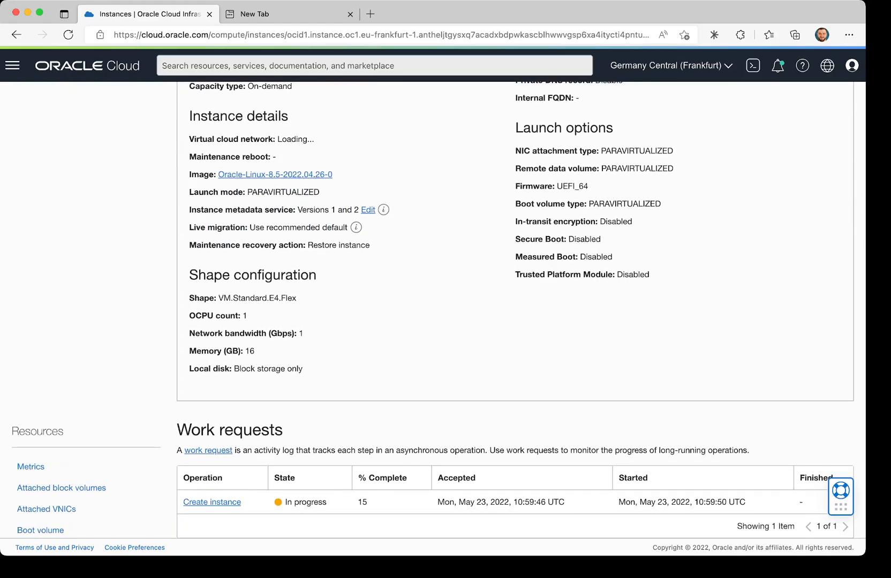
pyautogui.scroll(-3)
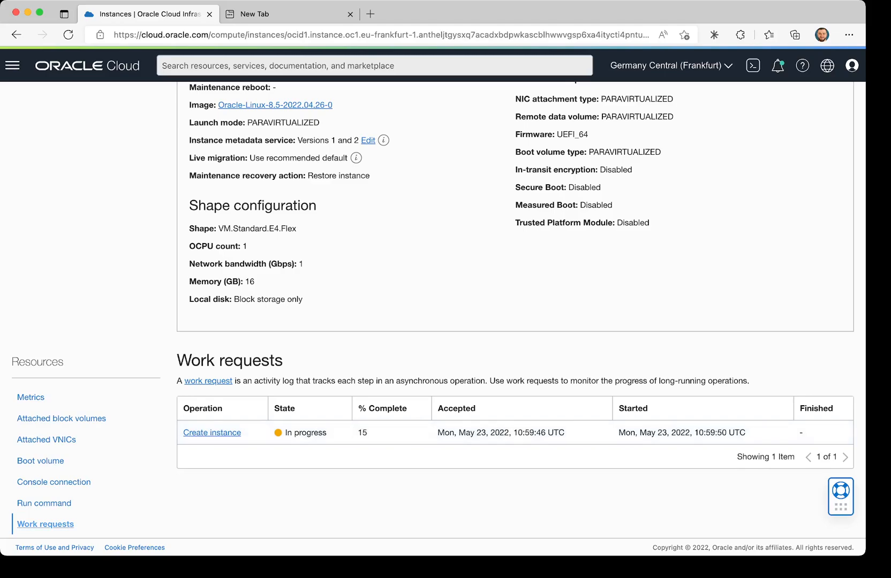
pyautogui.click(45, 503)
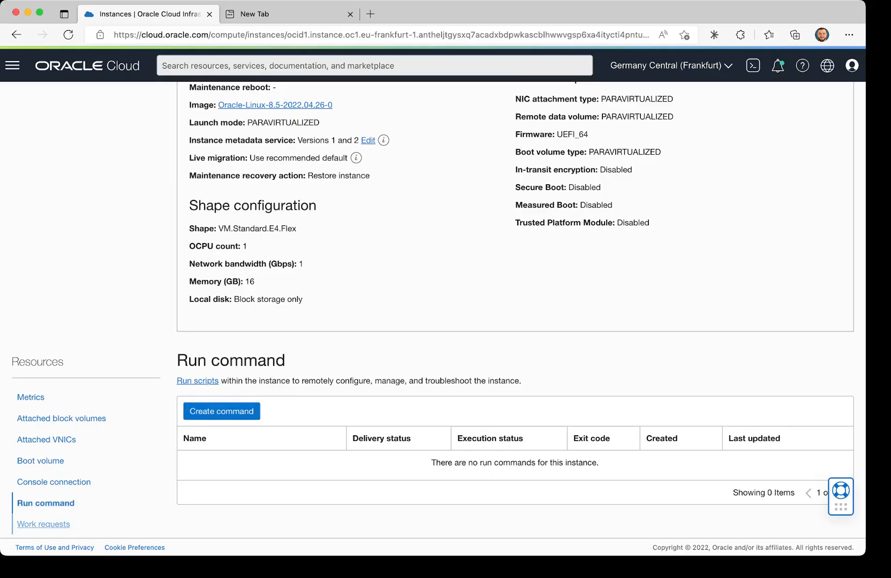
pyautogui.scroll(3)
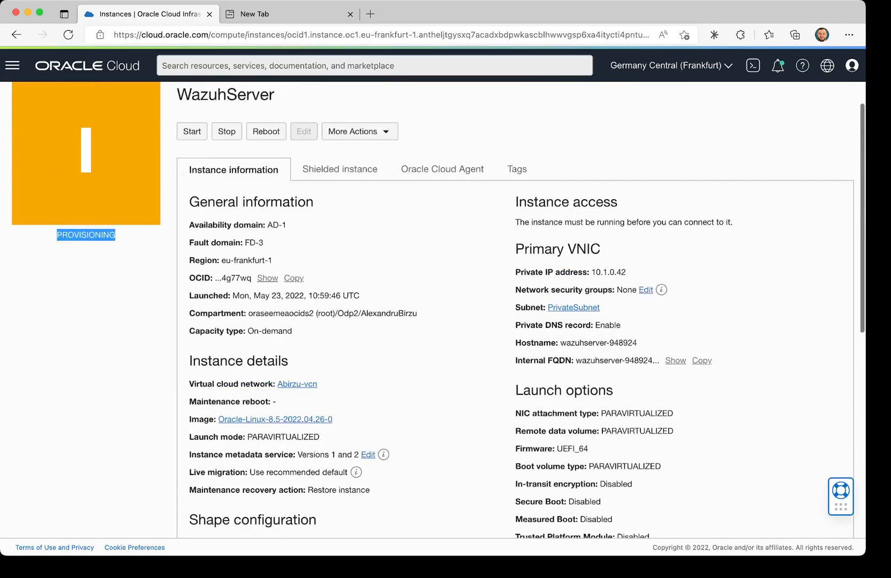
pyautogui.scroll(3)
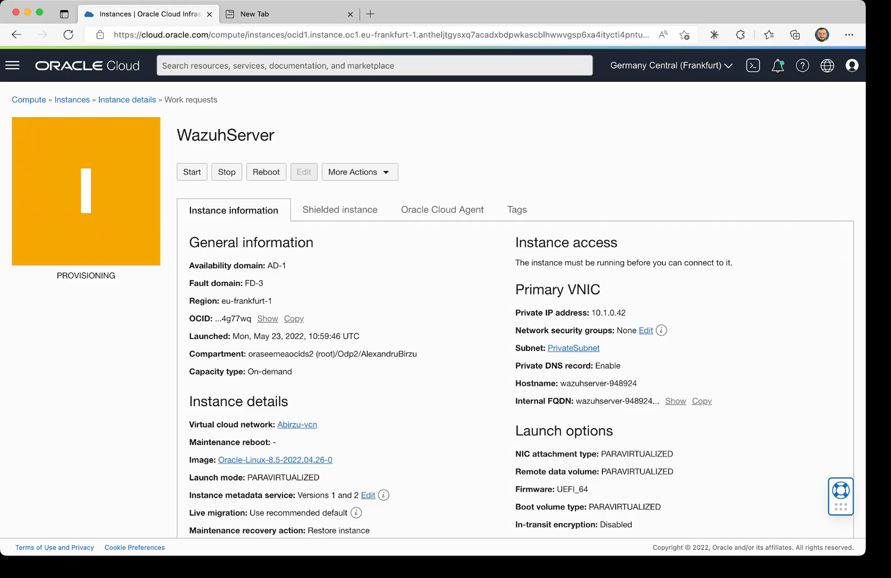
# Verify the creation work request Succeeded at 100% and WazuhServer shows RUNNING
pyautogui.scroll(-3)
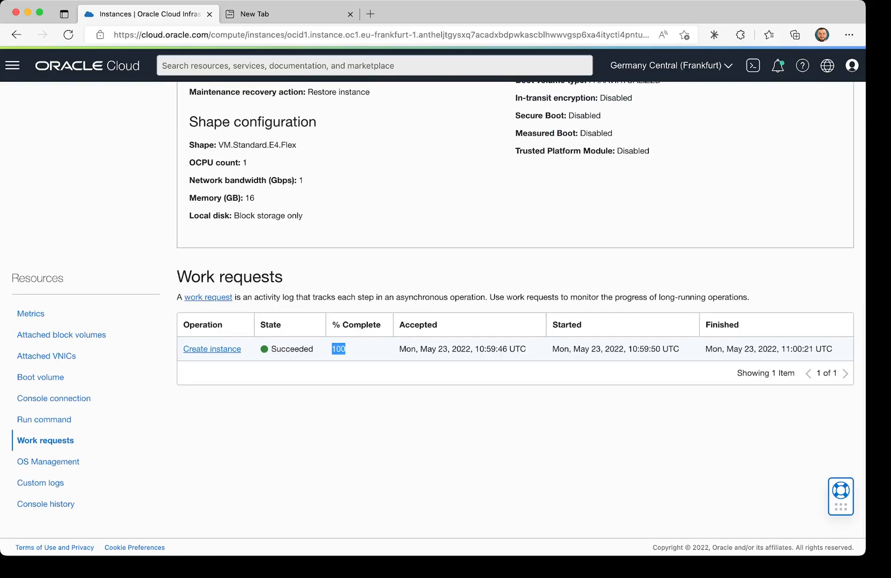
pyautogui.scroll(3)
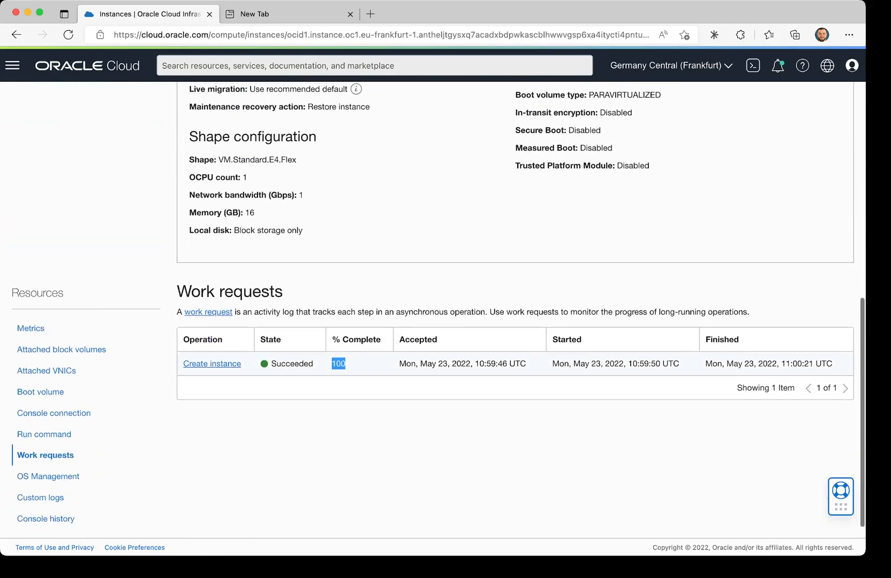
pyautogui.scroll(3)
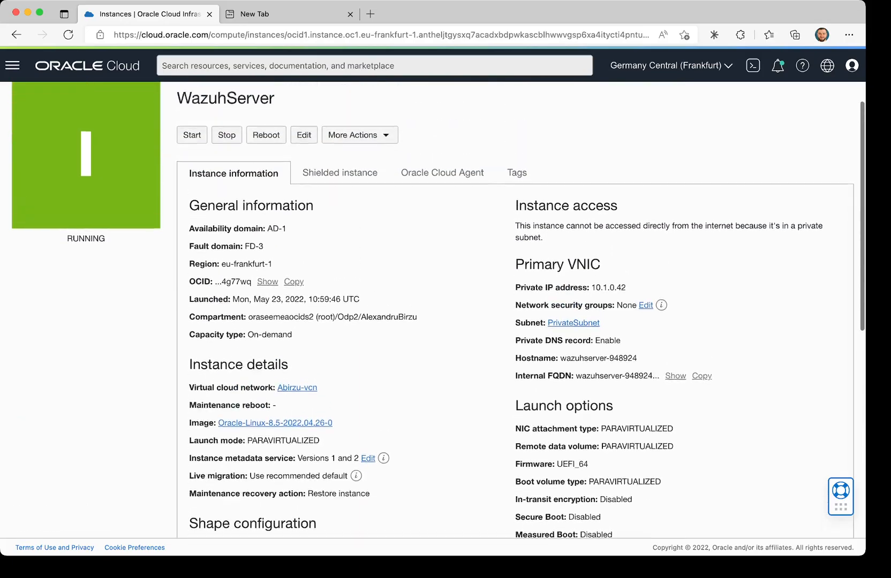